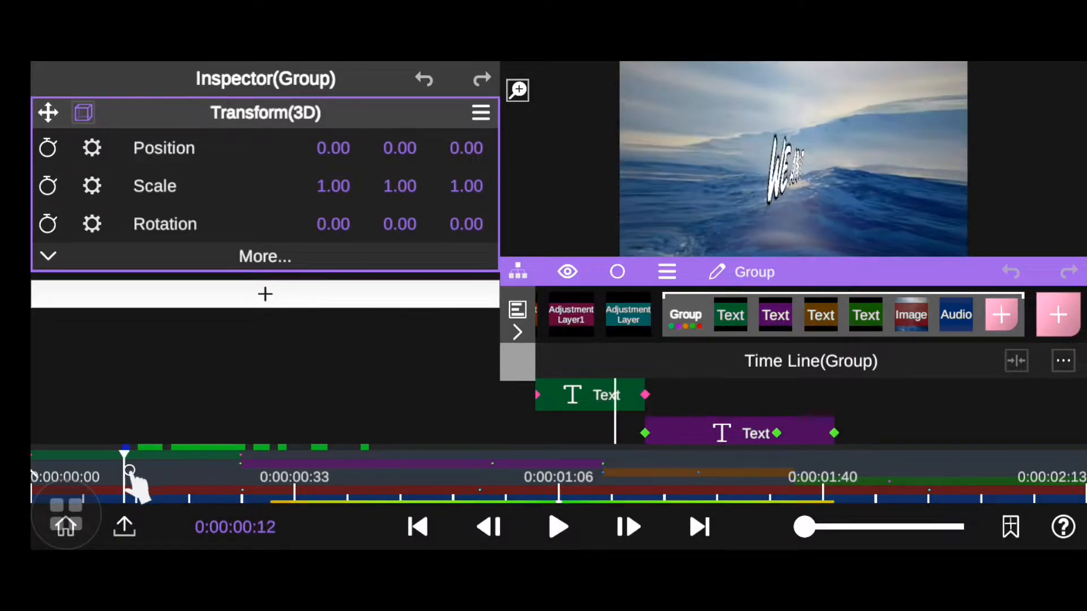
# Scrub the timeline to preview the text group's animation over the ocean clip
pyautogui.moveTo(124, 454); pyautogui.dragTo(225, 454)
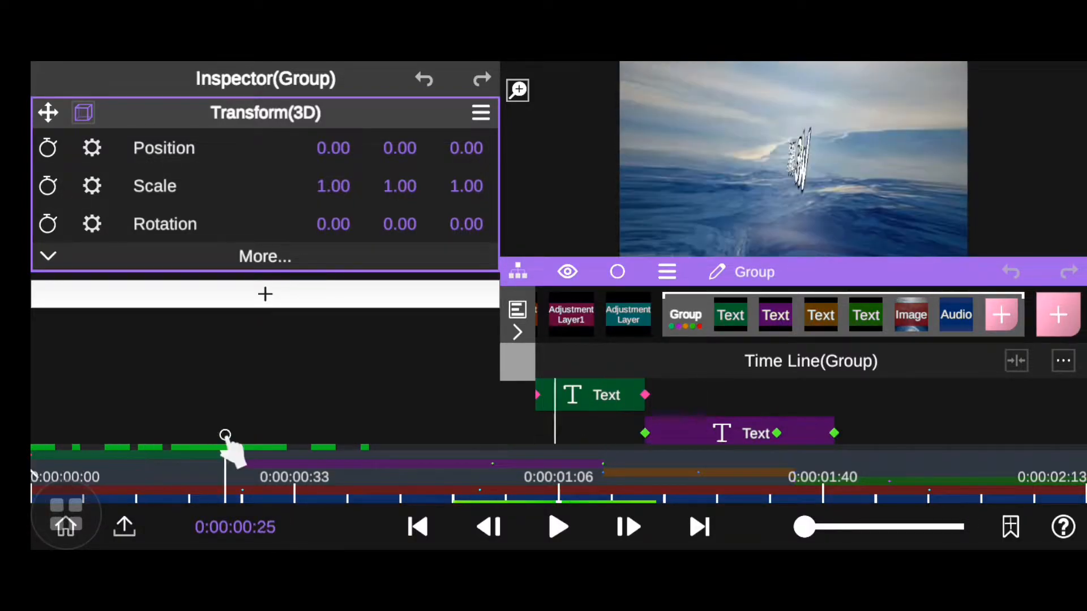
pyautogui.moveTo(226, 457); pyautogui.dragTo(153, 458)
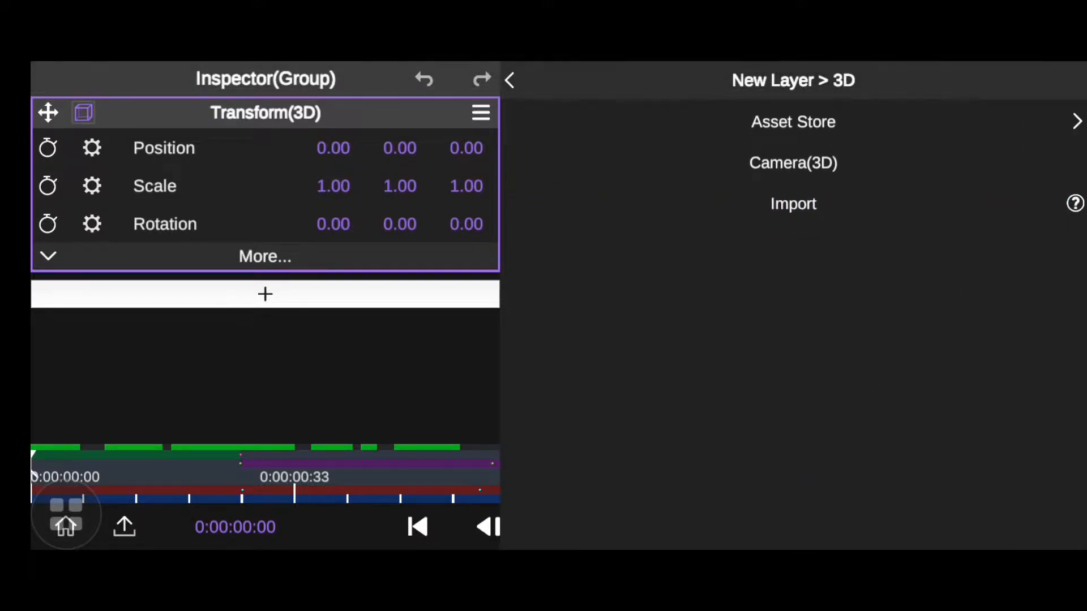
# View the Import Custom Model help page listing fbx, obj and zip support
pyautogui.click(793, 207)
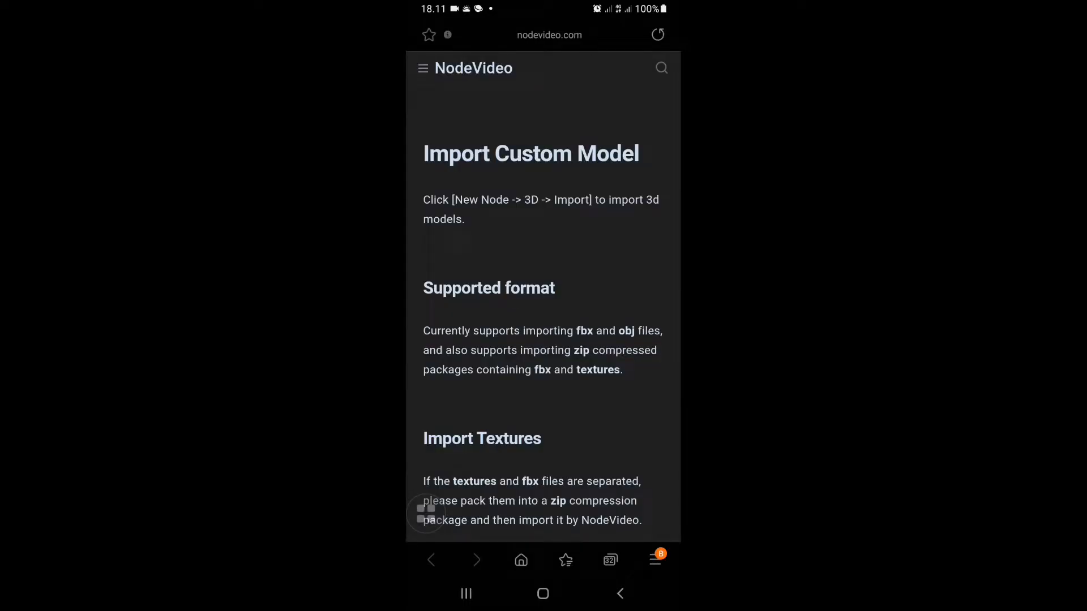
# Scroll the help page down to reach the Free3D site link
pyautogui.scroll(-3)
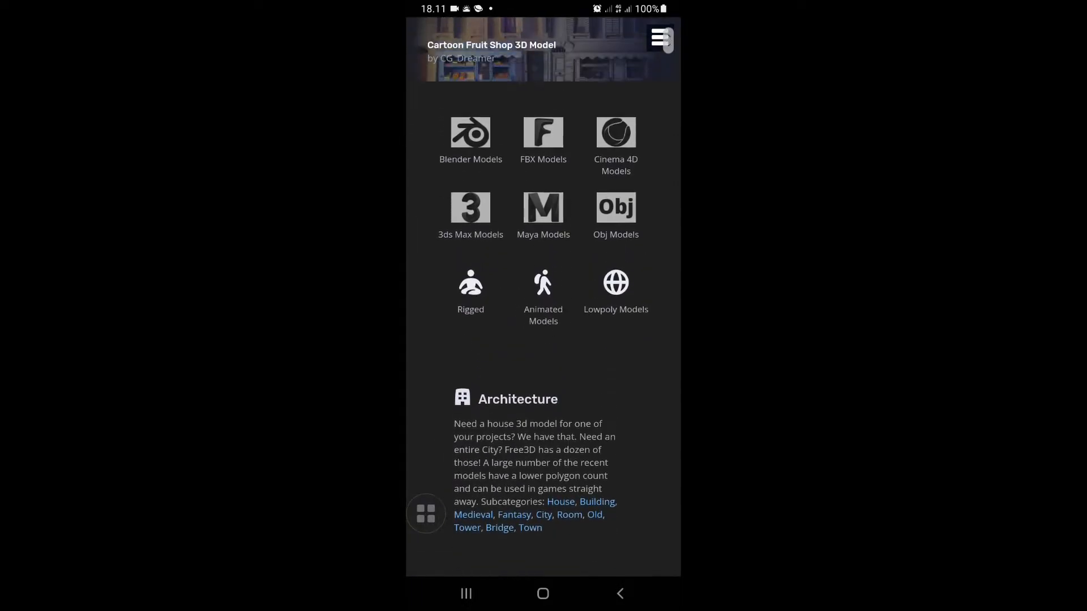
# Choose the Obj Models category to load Free3D's listing of 10,960 obj models
pyautogui.scroll(-3)
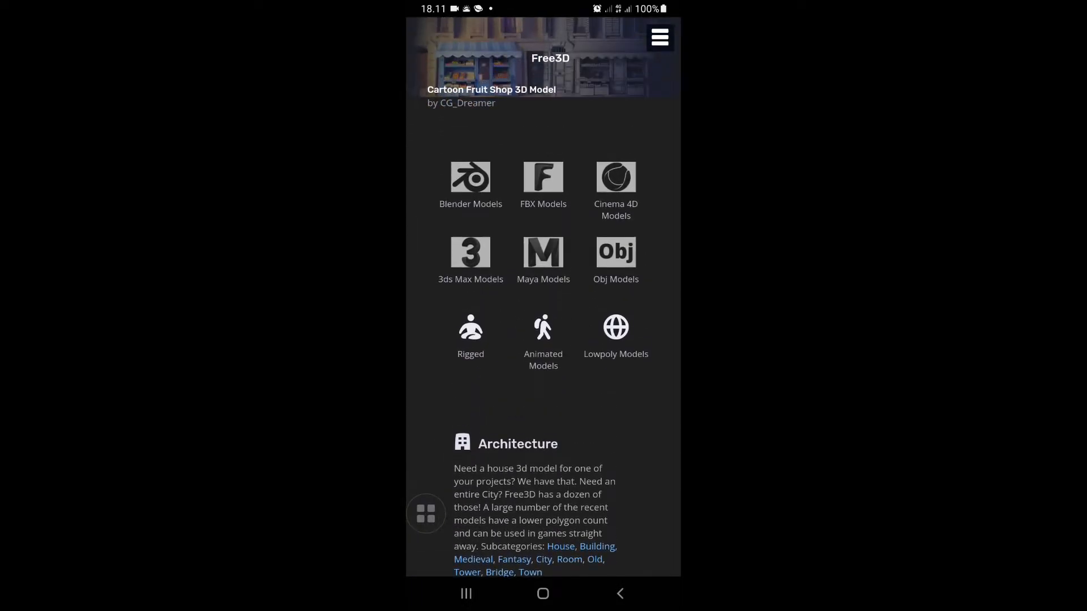
pyautogui.click(616, 257)
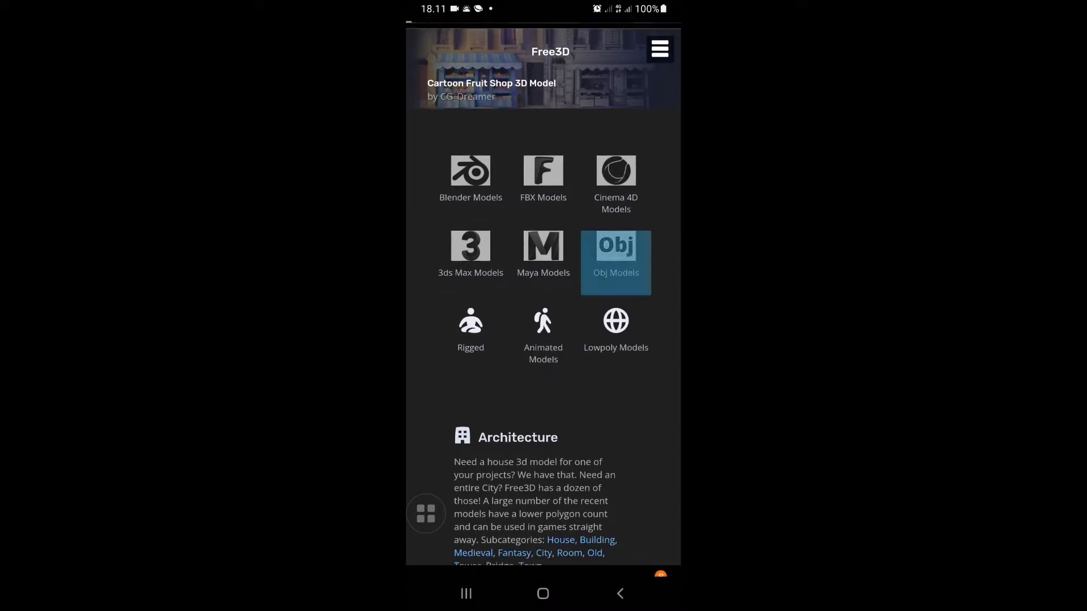
pyautogui.click(616, 249)
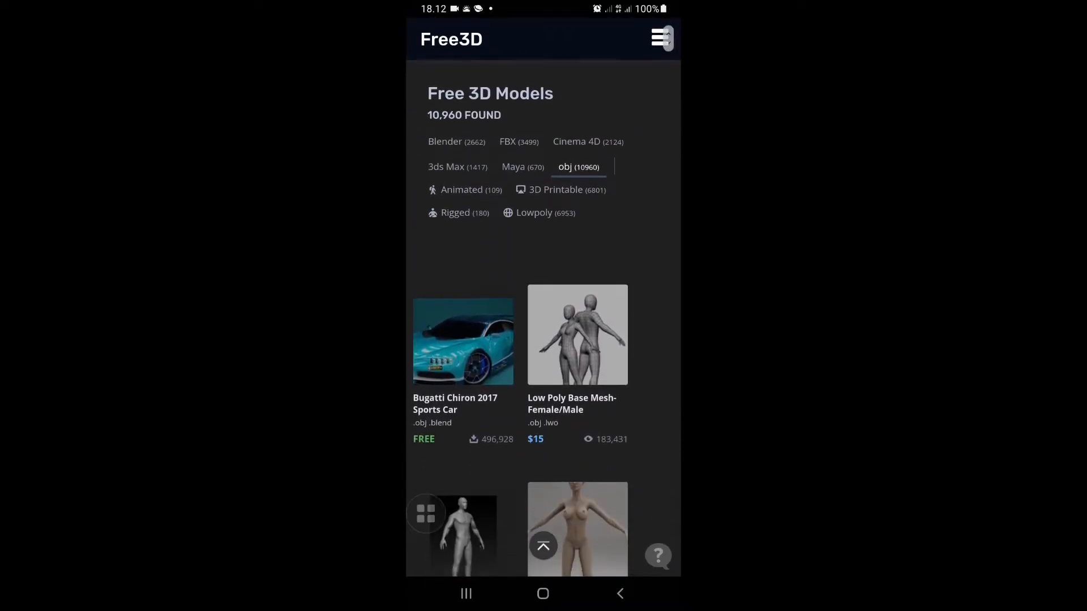
pyautogui.scroll(-3)
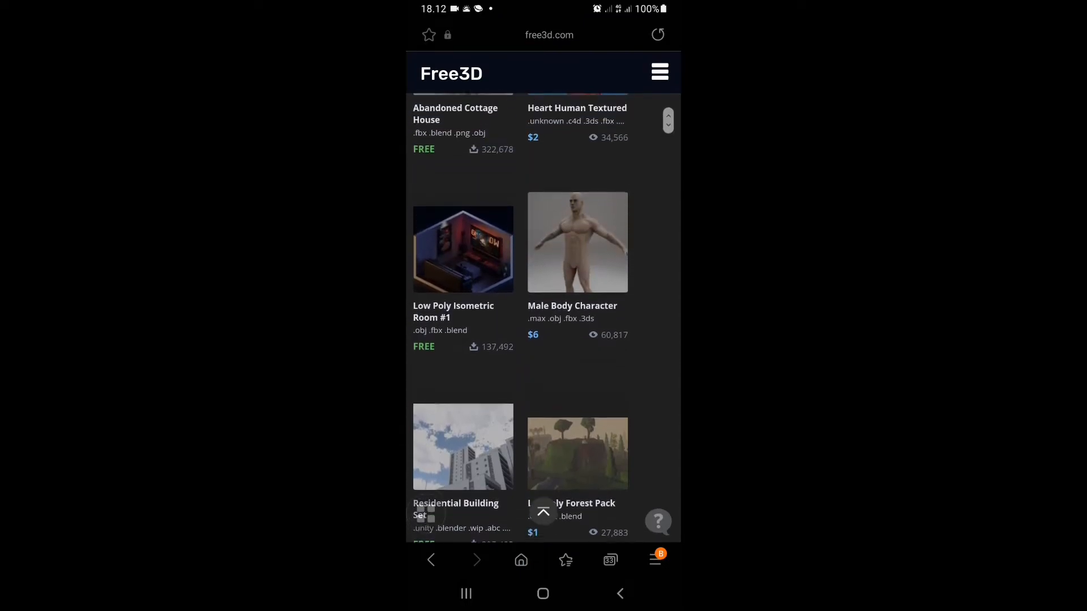
pyautogui.scroll(-3)
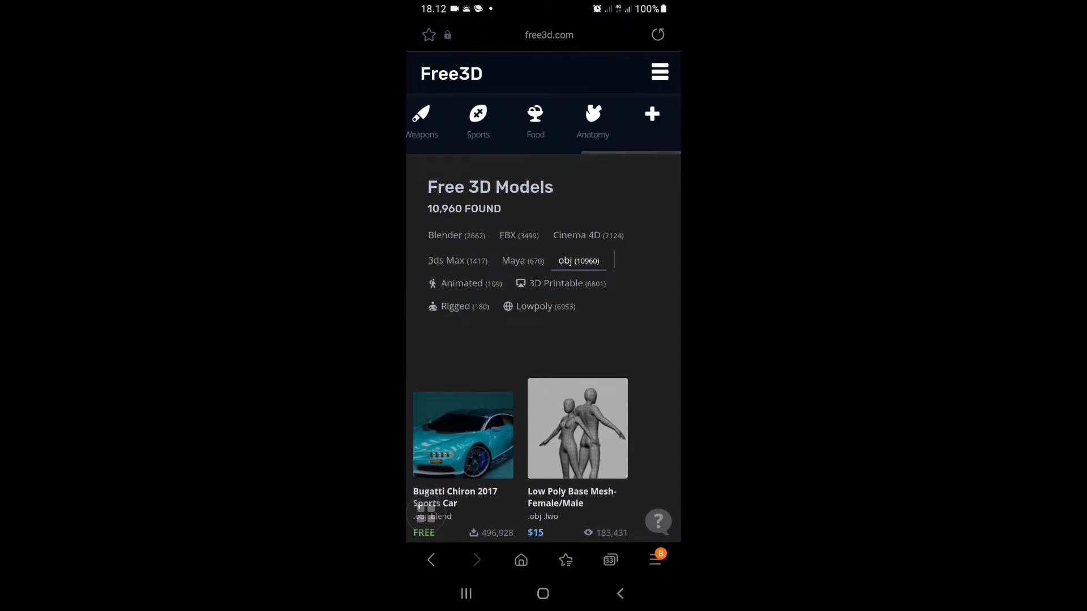
pyautogui.scroll(-3)
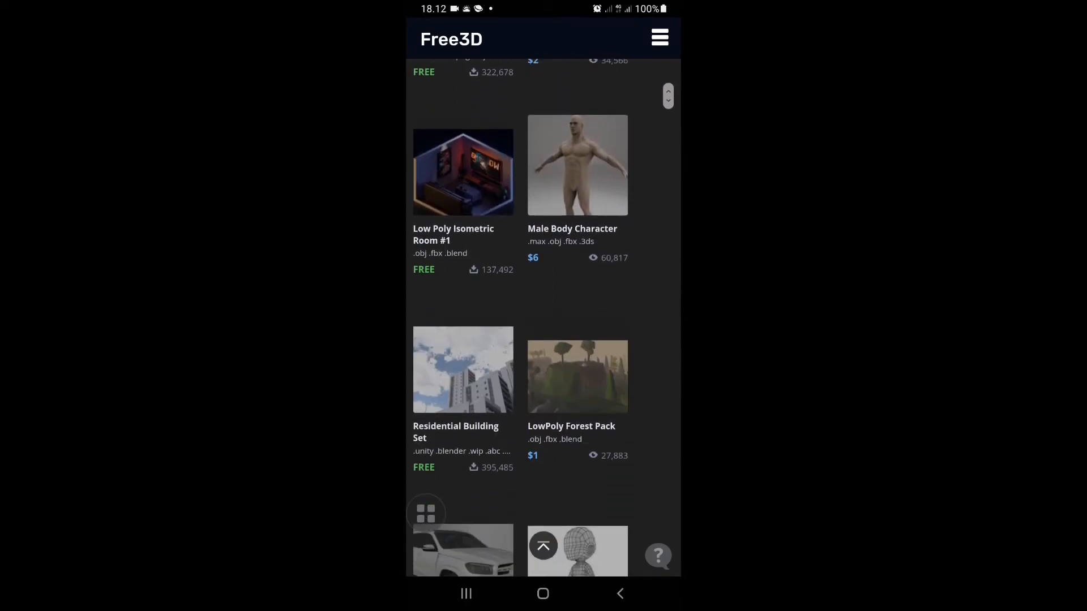
pyautogui.scroll(-3)
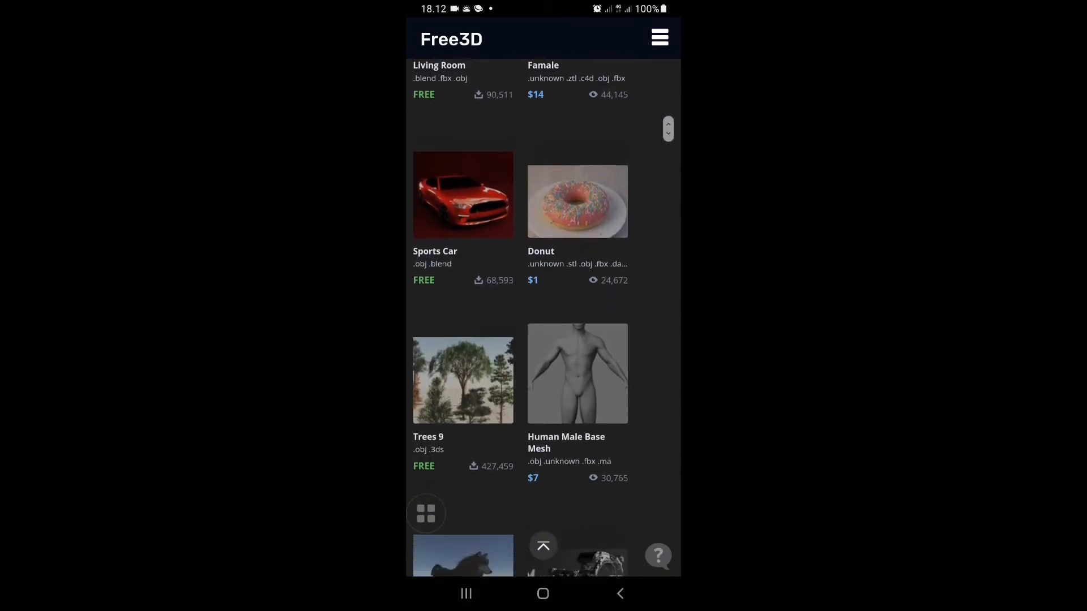
pyautogui.scroll(-3)
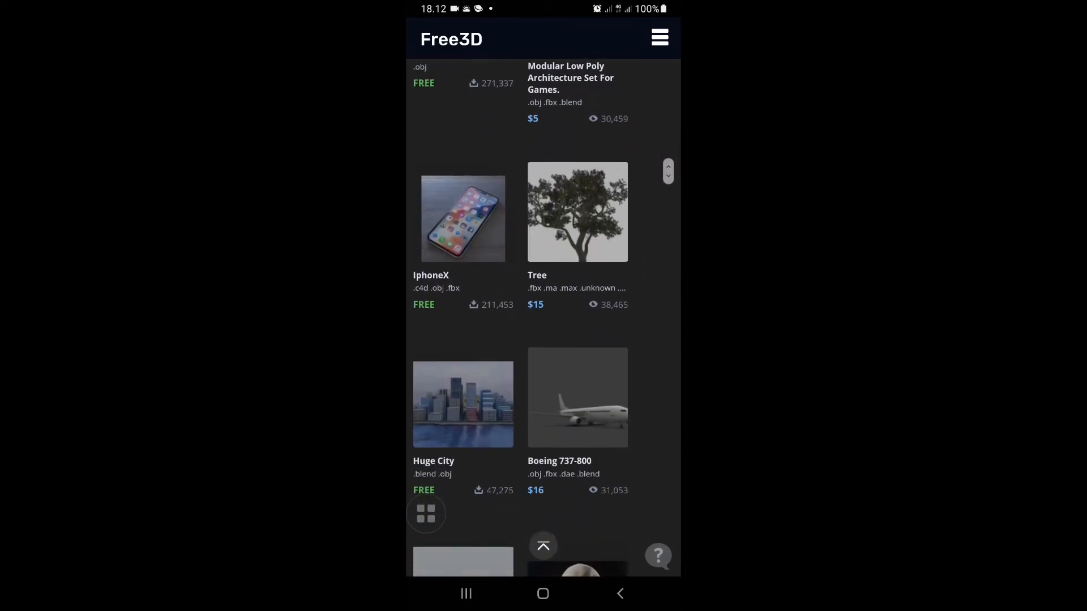
pyautogui.scroll(-3)
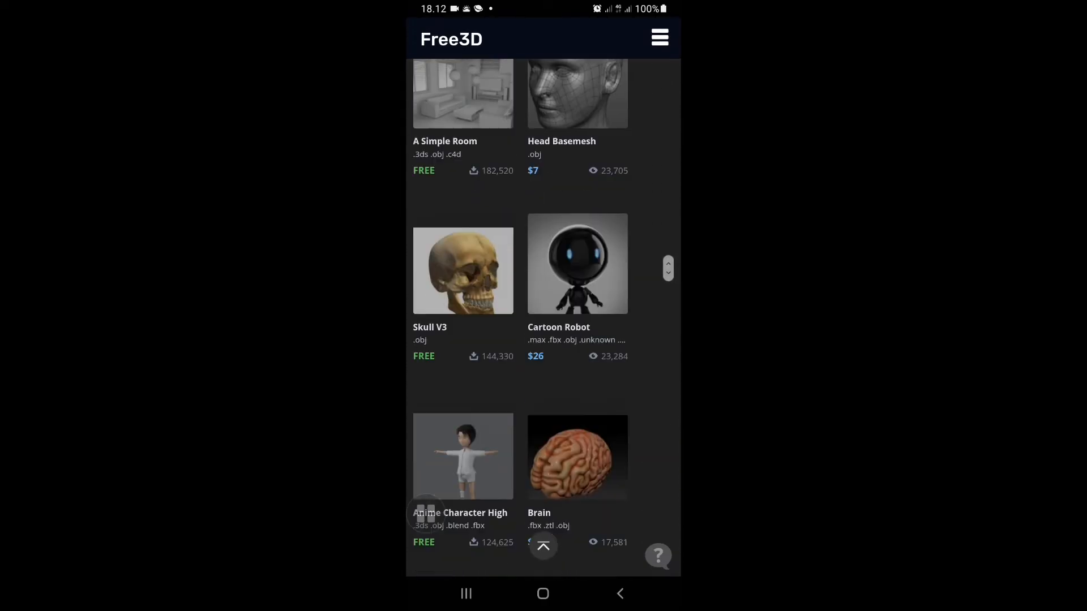
pyautogui.scroll(-3)
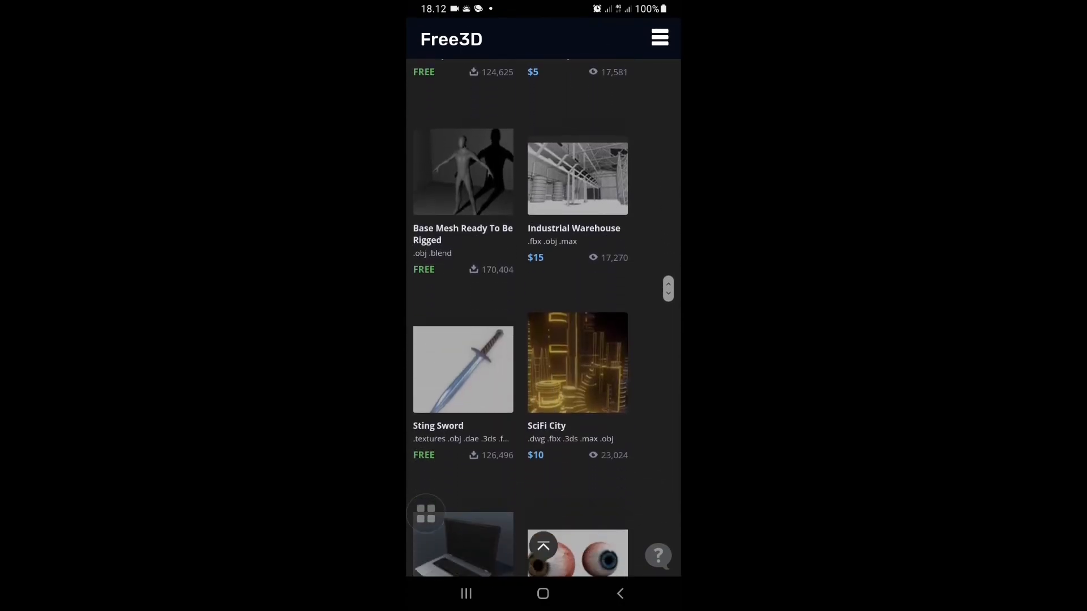
pyautogui.scroll(-3)
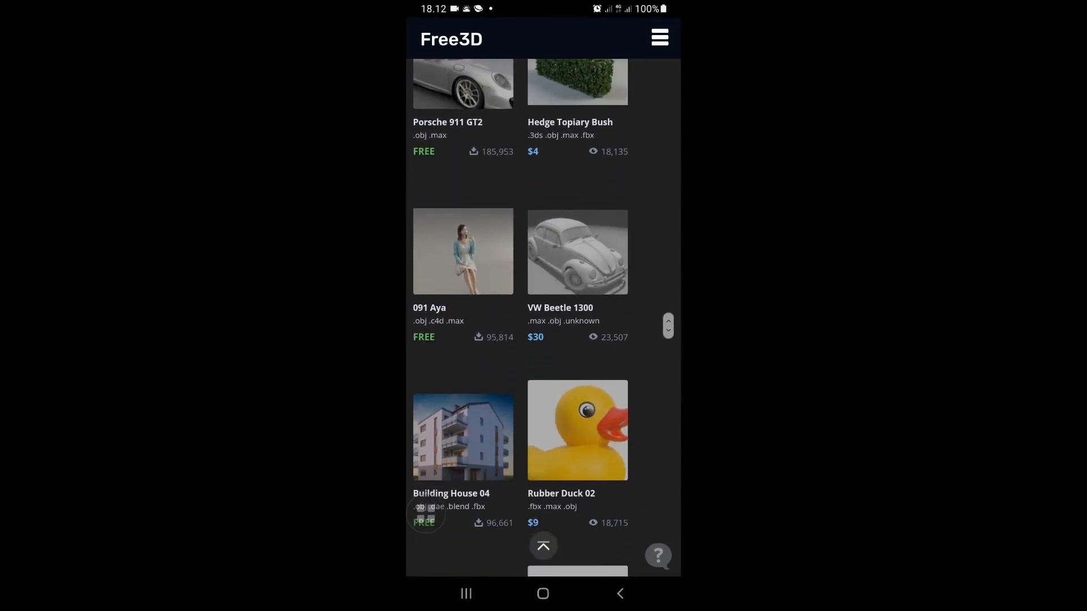
pyautogui.scroll(-3)
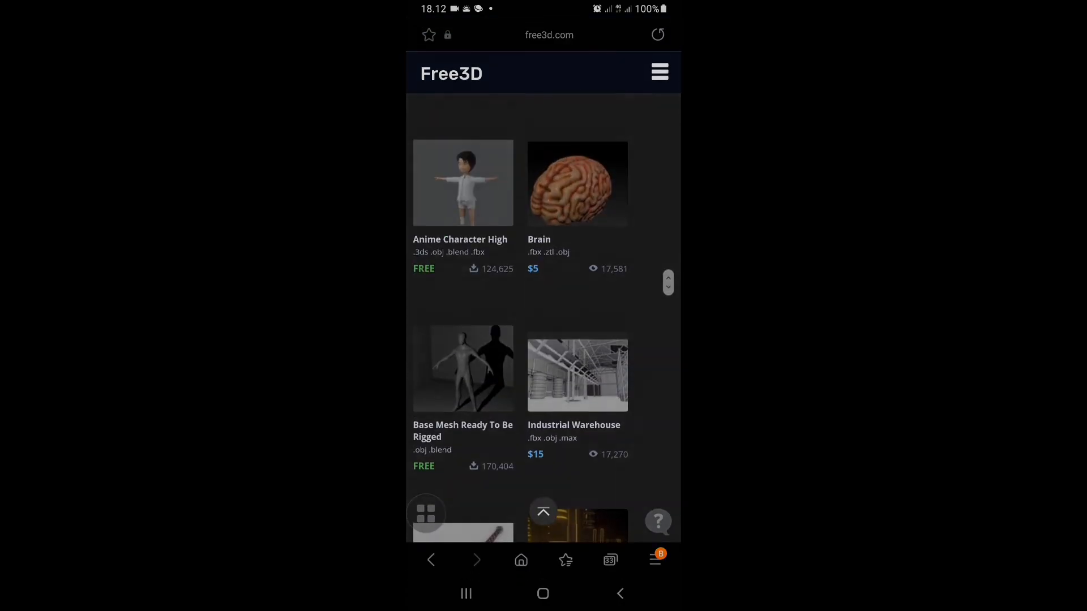